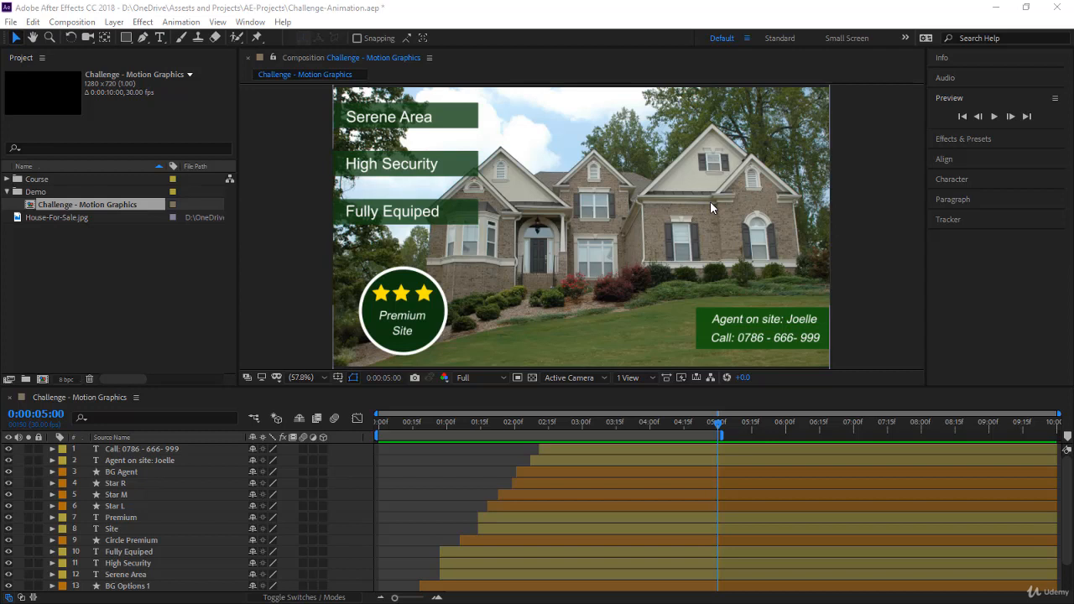
{"action": "mouse_move", "coordinate": [656, 304]}
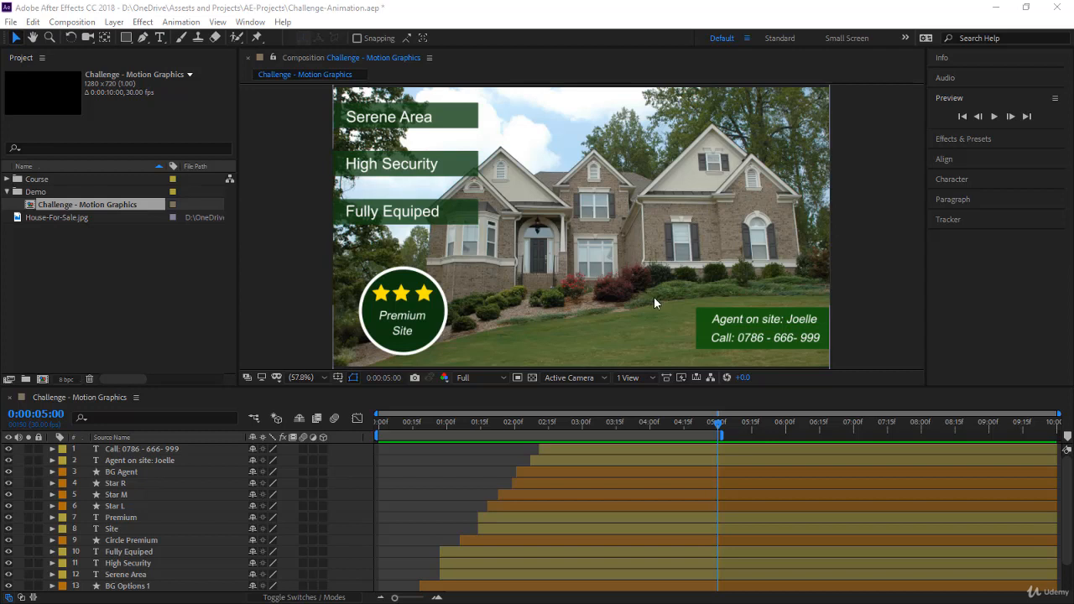
{"action": "mouse_move", "coordinate": [677, 246]}
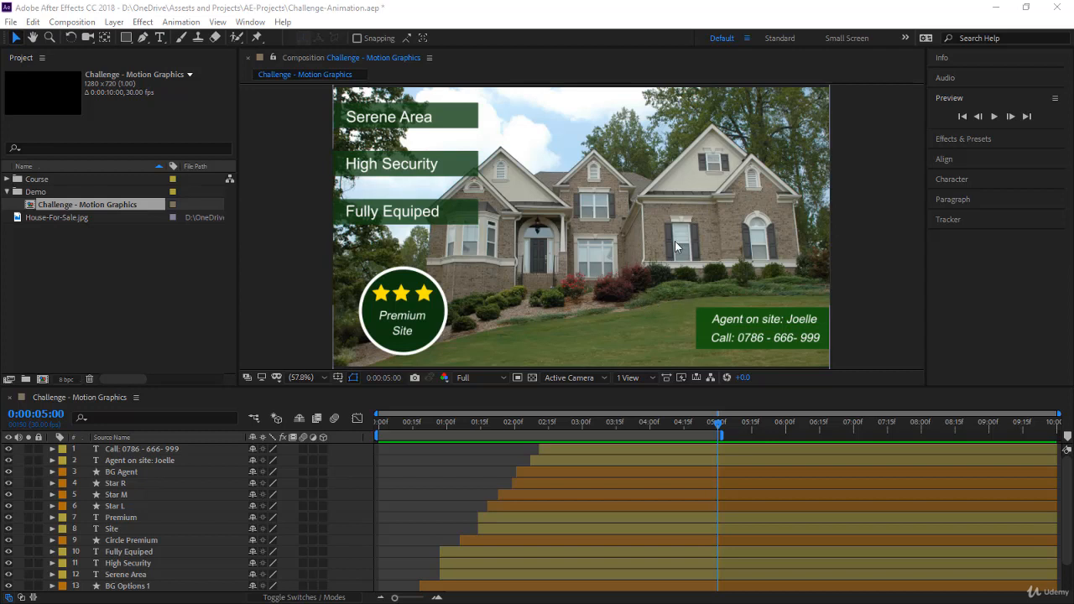
{"action": "mouse_move", "coordinate": [564, 307]}
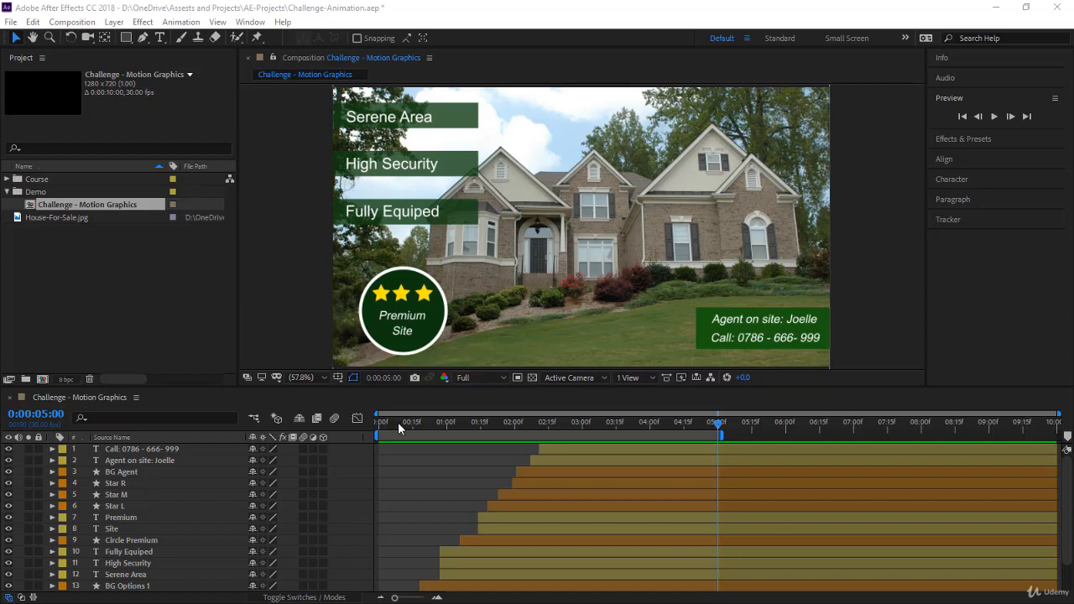
{"action": "mouse_move", "coordinate": [714, 434]}
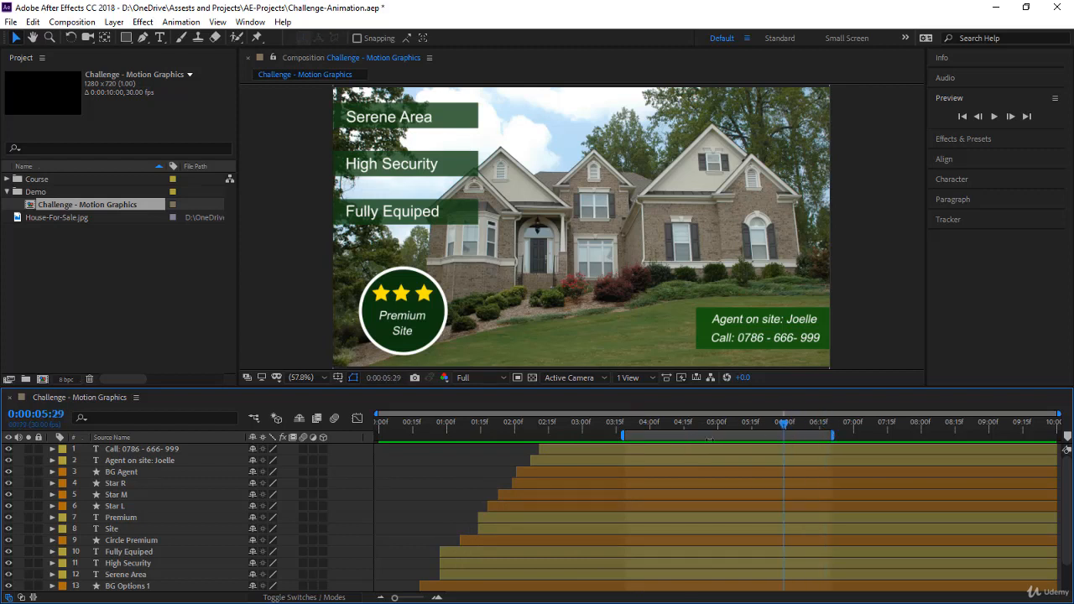
{"action": "mouse_move", "coordinate": [302, 437]}
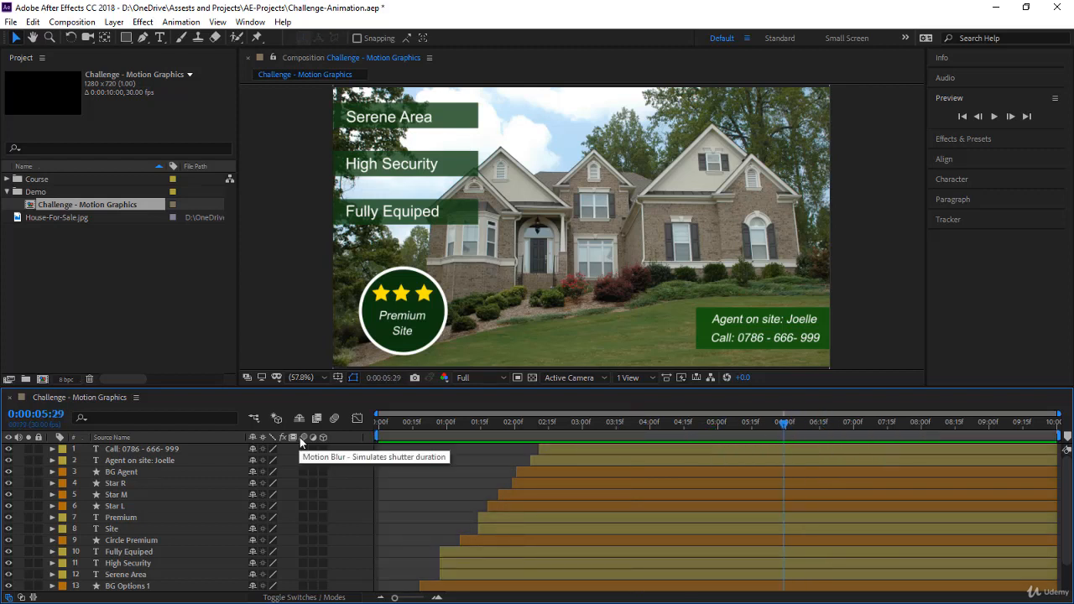
{"action": "mouse_move", "coordinate": [757, 475]}
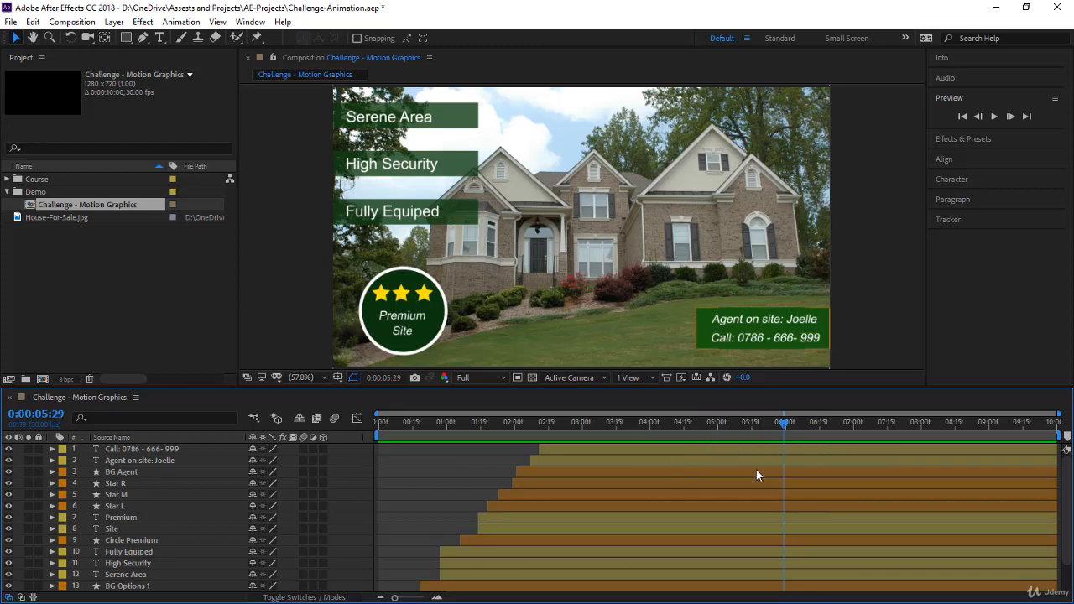
{"action": "mouse_move", "coordinate": [698, 430]}
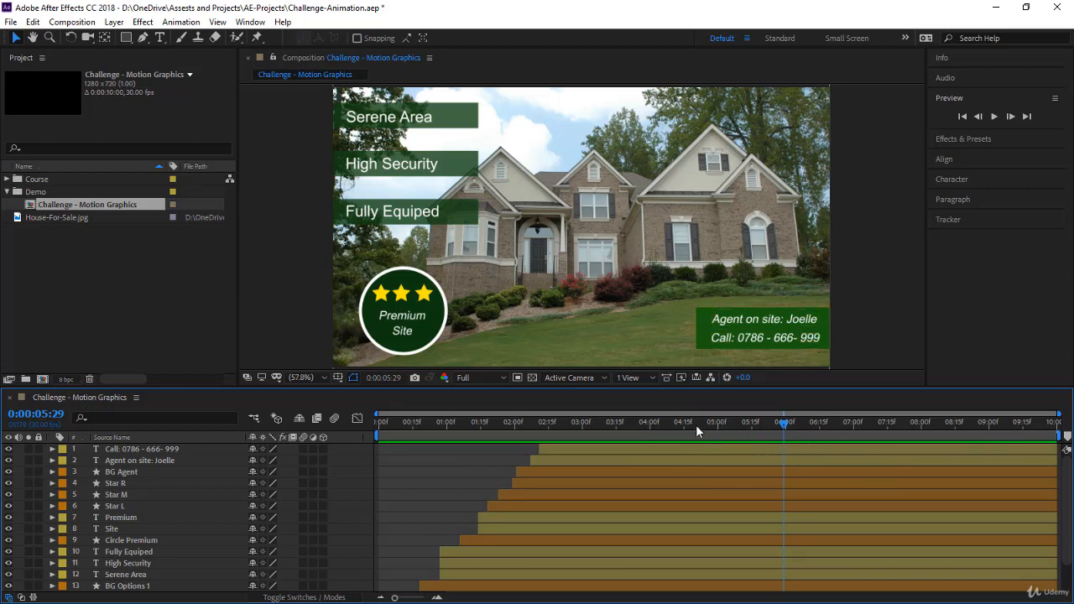
Set the current time to 5:00 and open Composition Settings on the 3D Renderer tab.
{"action": "left_click", "coordinate": [720, 422]}
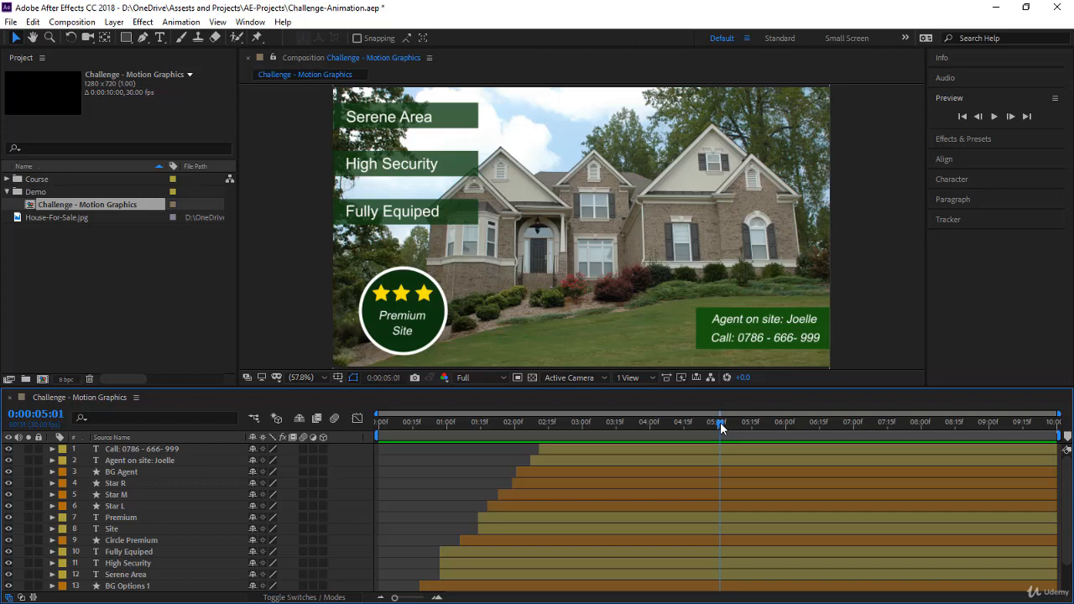
{"action": "left_click", "coordinate": [717, 422]}
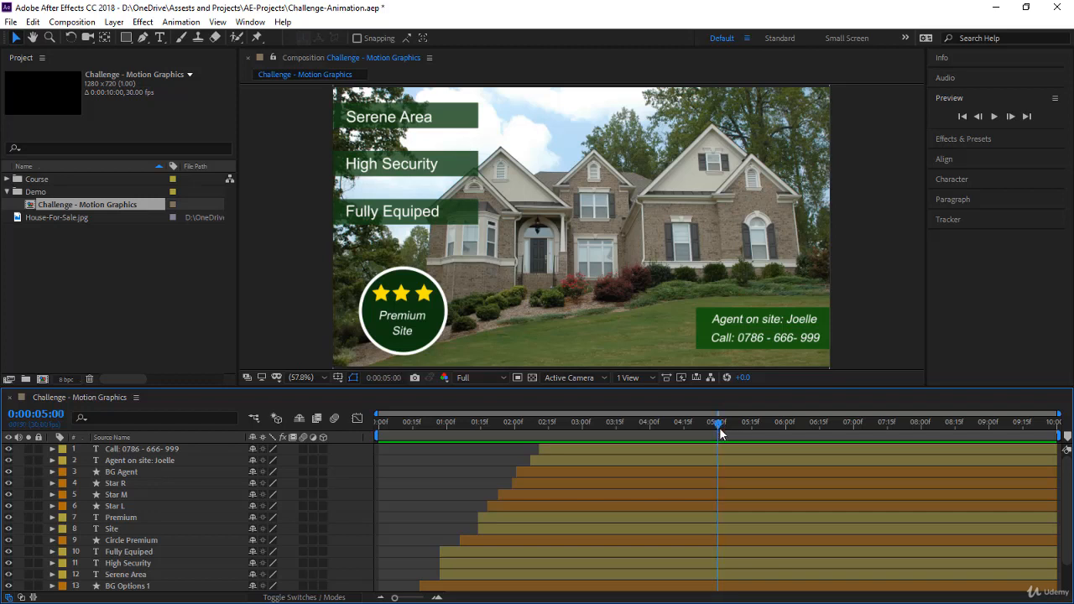
{"action": "mouse_move", "coordinate": [719, 432]}
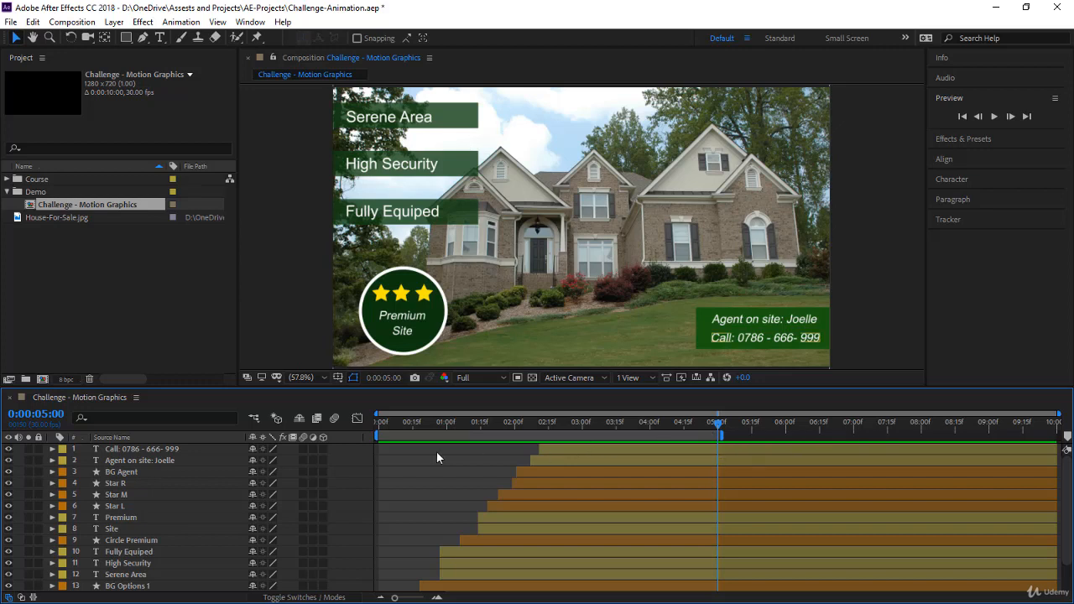
{"action": "mouse_move", "coordinate": [467, 475]}
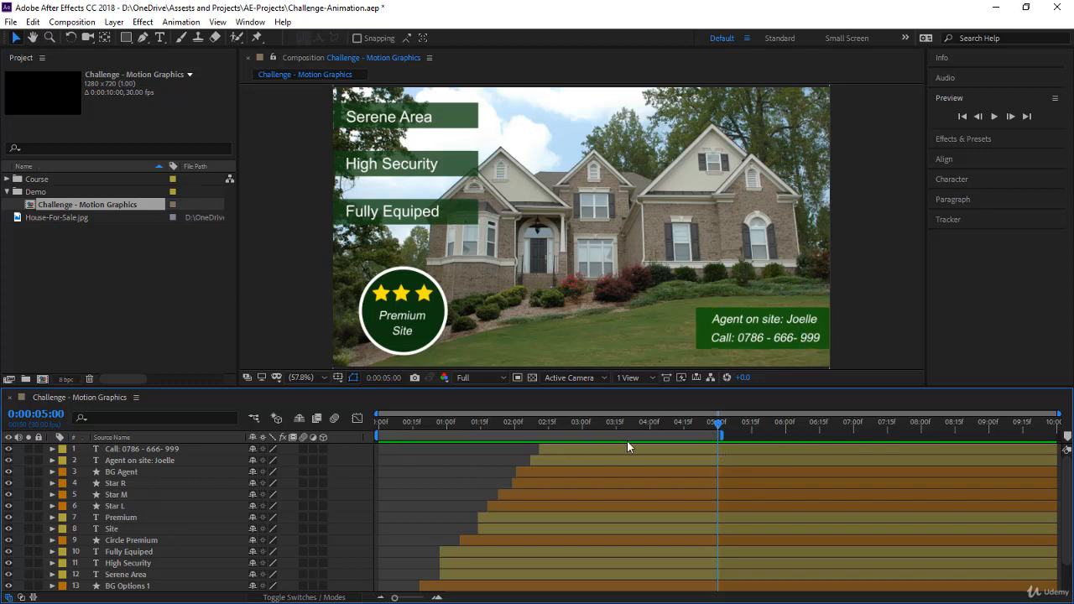
{"action": "mouse_move", "coordinate": [580, 341]}
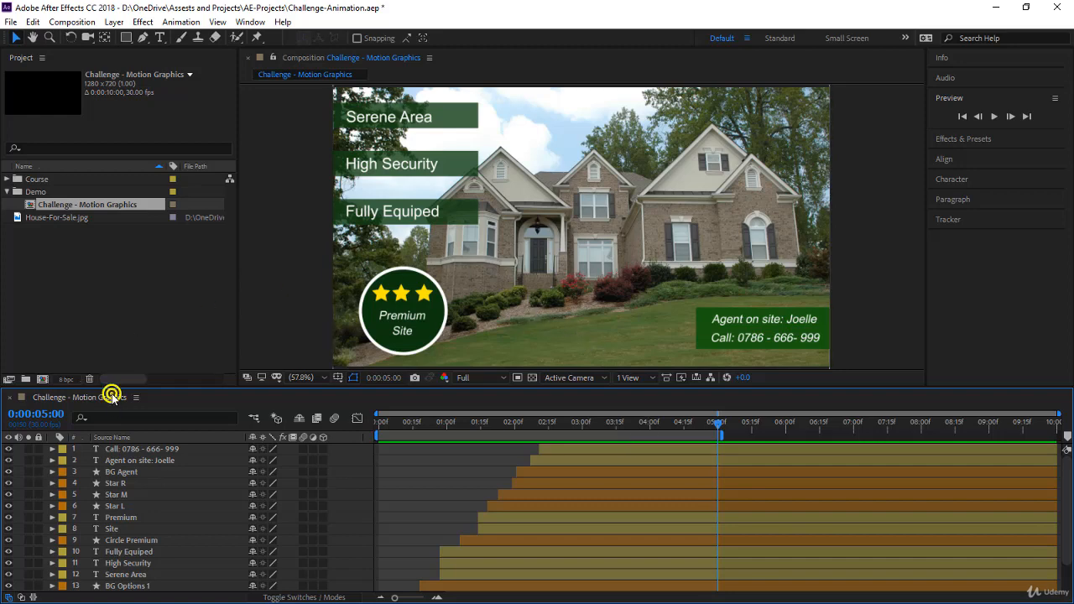
{"action": "left_click", "coordinate": [112, 397]}
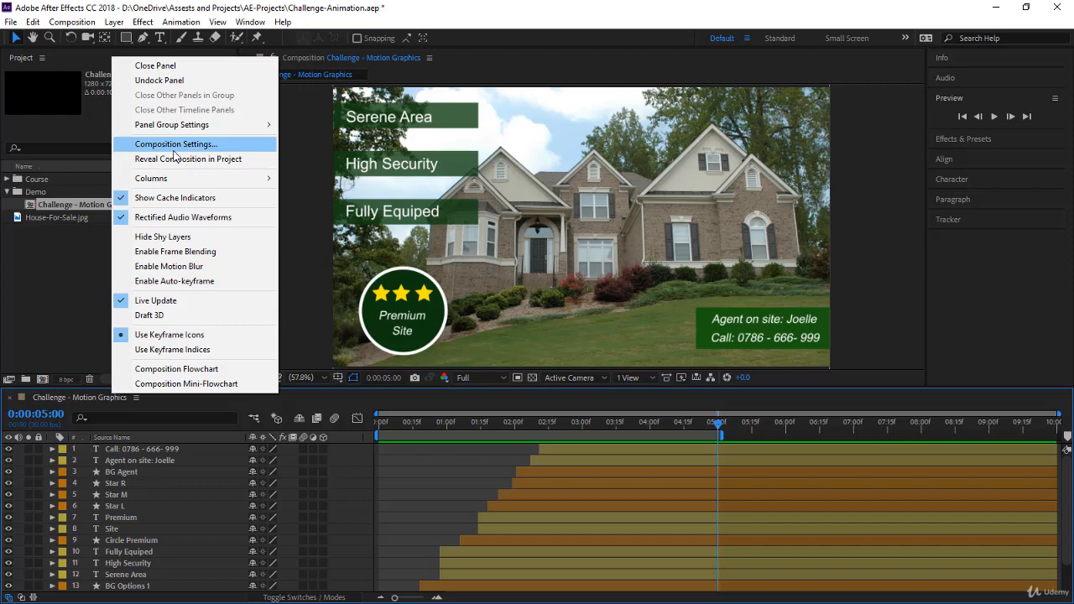
{"action": "left_click", "coordinate": [175, 143]}
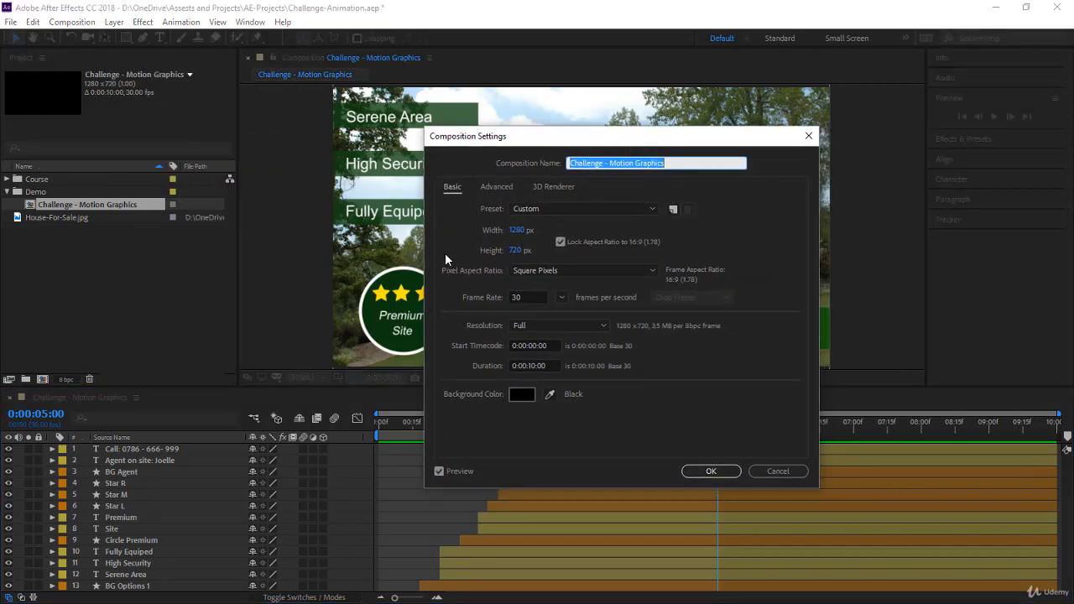
{"action": "mouse_move", "coordinate": [552, 203]}
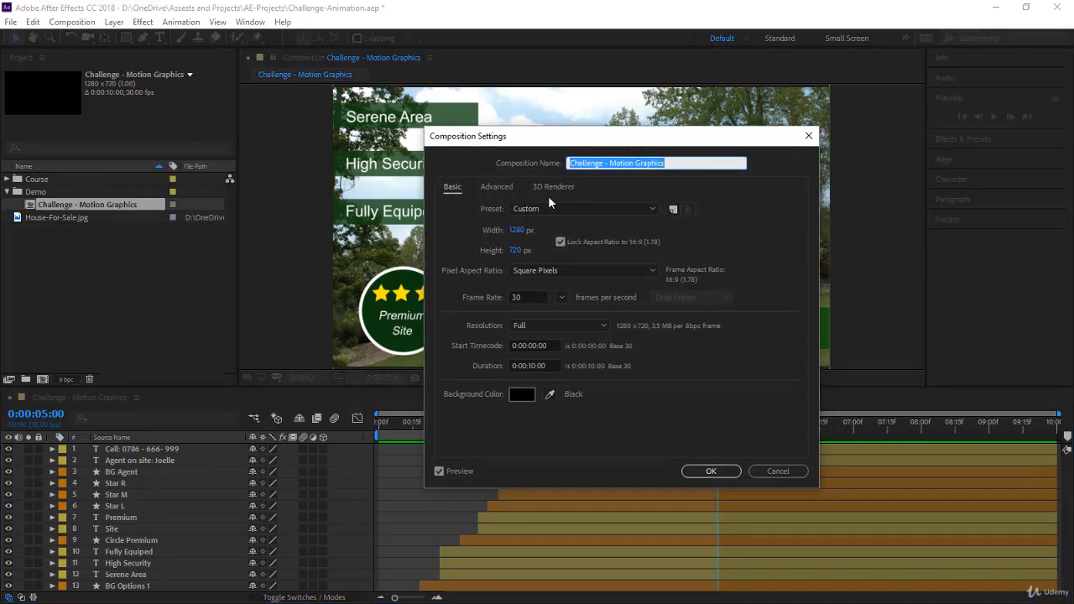
{"action": "left_click", "coordinate": [553, 187]}
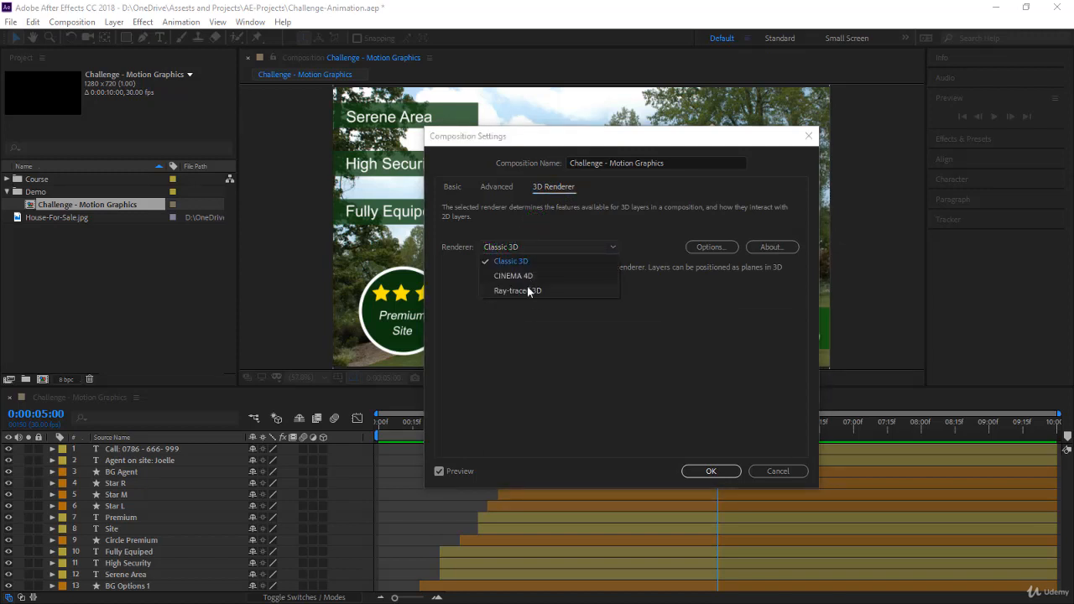
{"action": "mouse_move", "coordinate": [528, 329]}
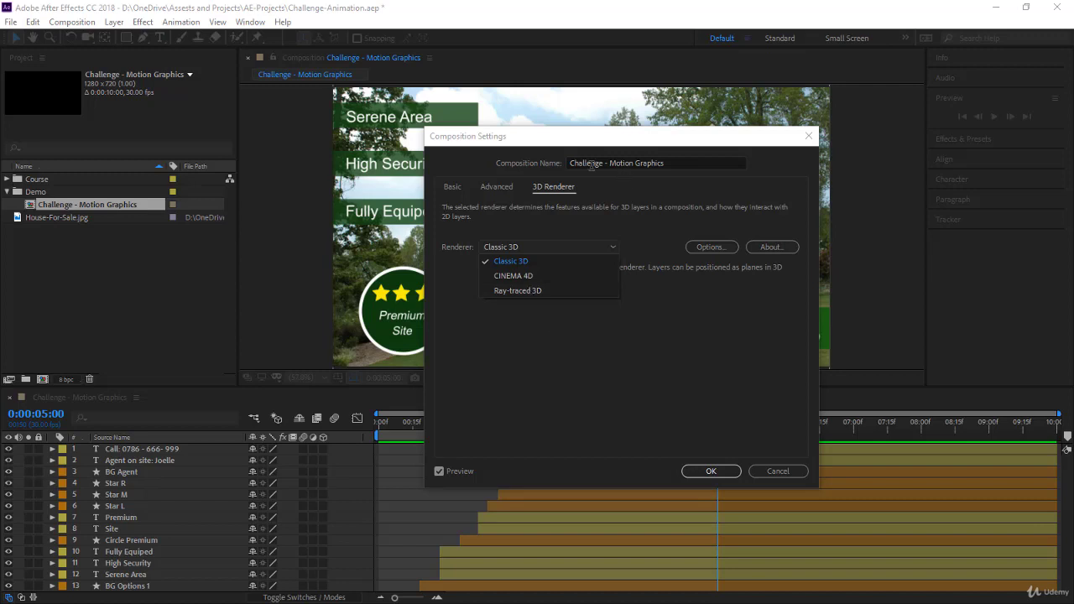
{"action": "mouse_move", "coordinate": [614, 130]}
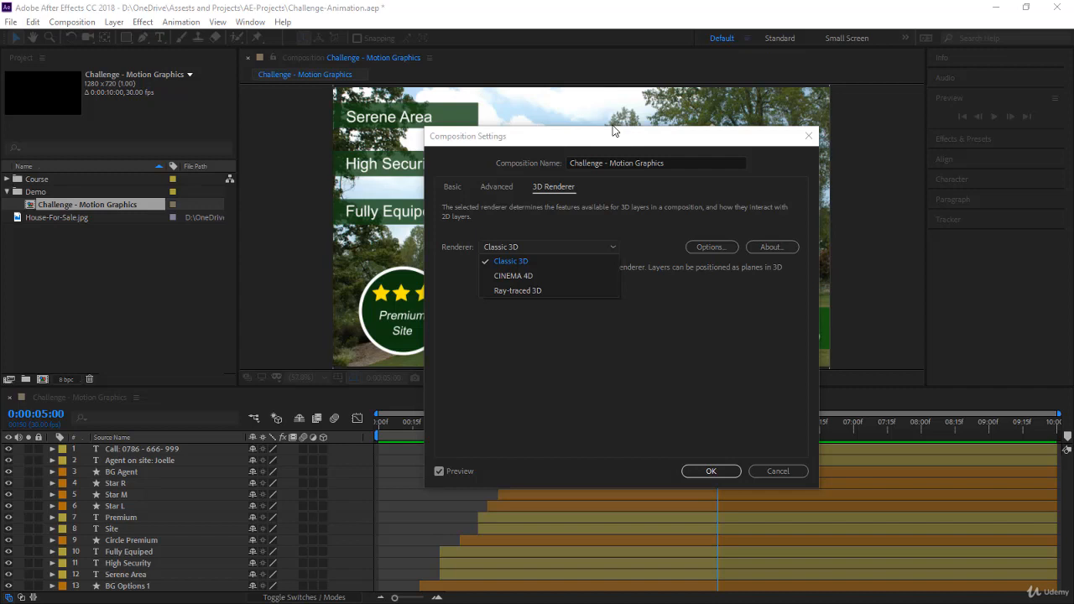
Keep Classic 3D as the renderer and go back to the Basic settings tab.
{"action": "left_click", "coordinate": [511, 261]}
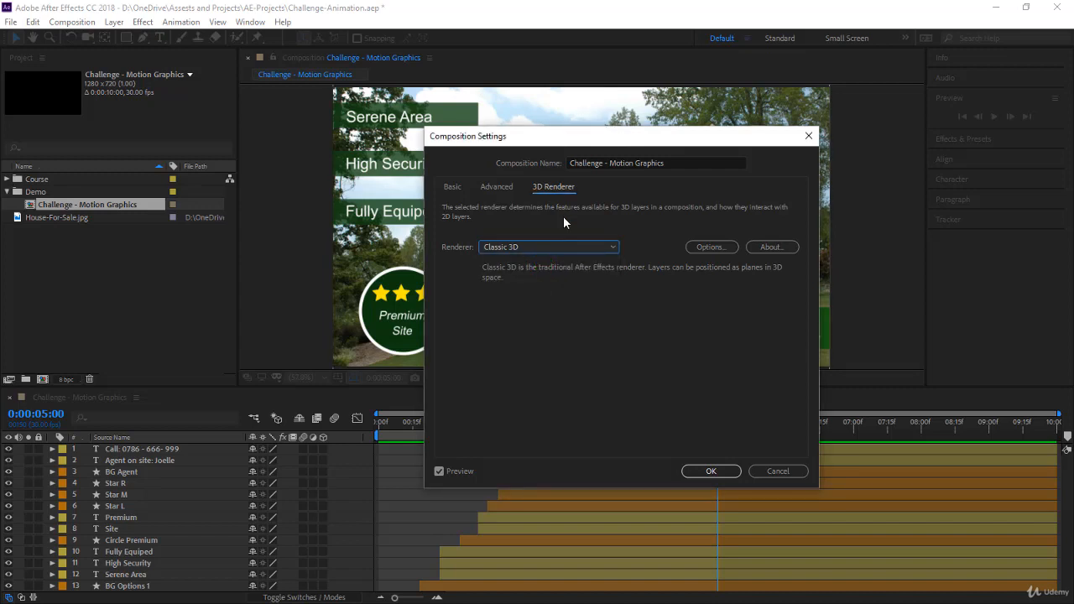
{"action": "left_click", "coordinate": [451, 186]}
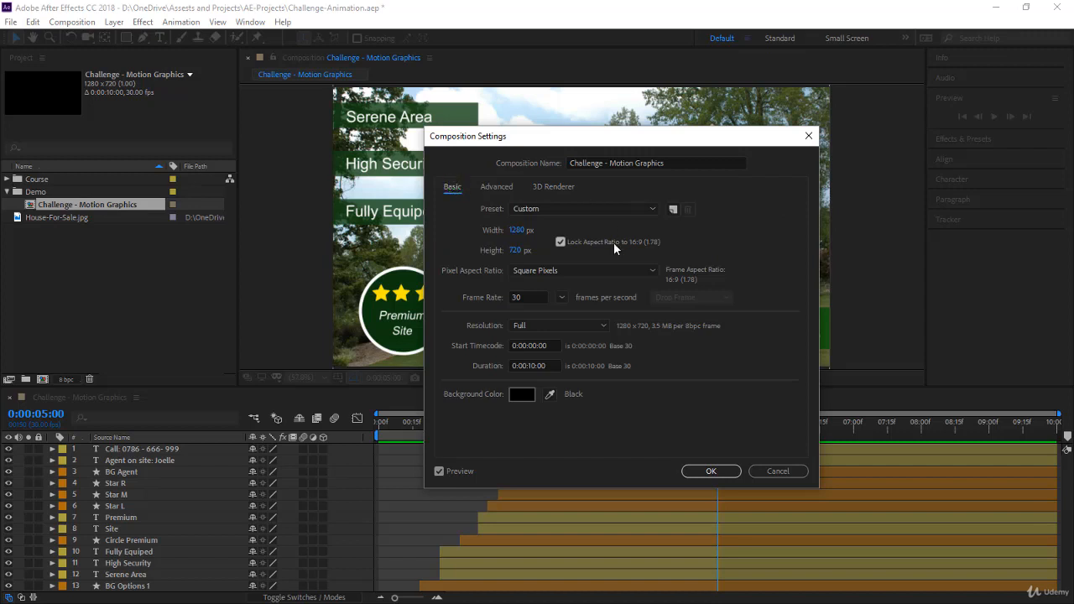
{"action": "mouse_move", "coordinate": [555, 215]}
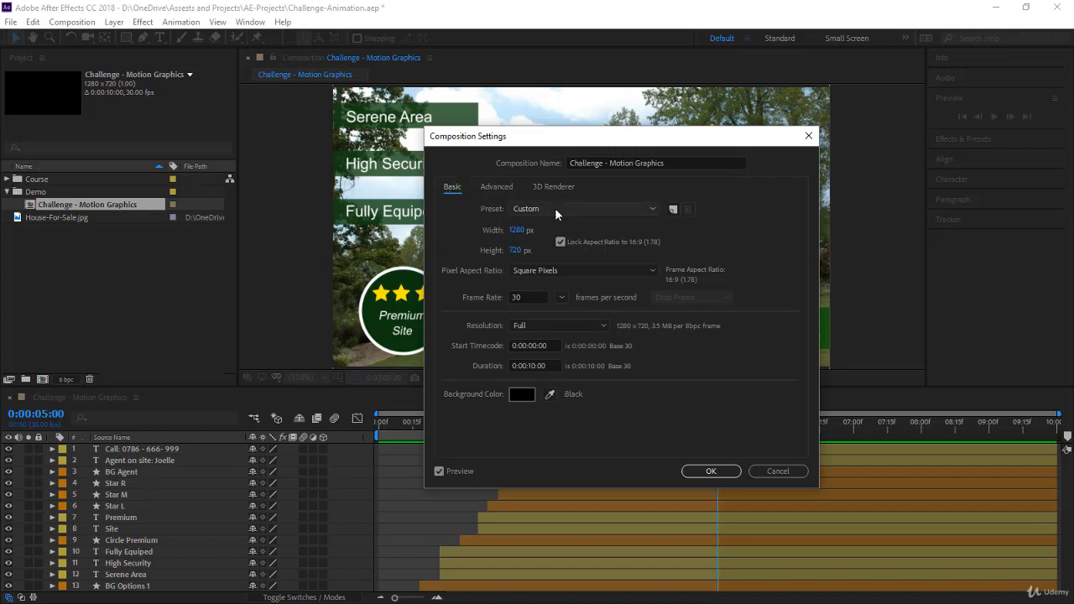
{"action": "mouse_move", "coordinate": [516, 263]}
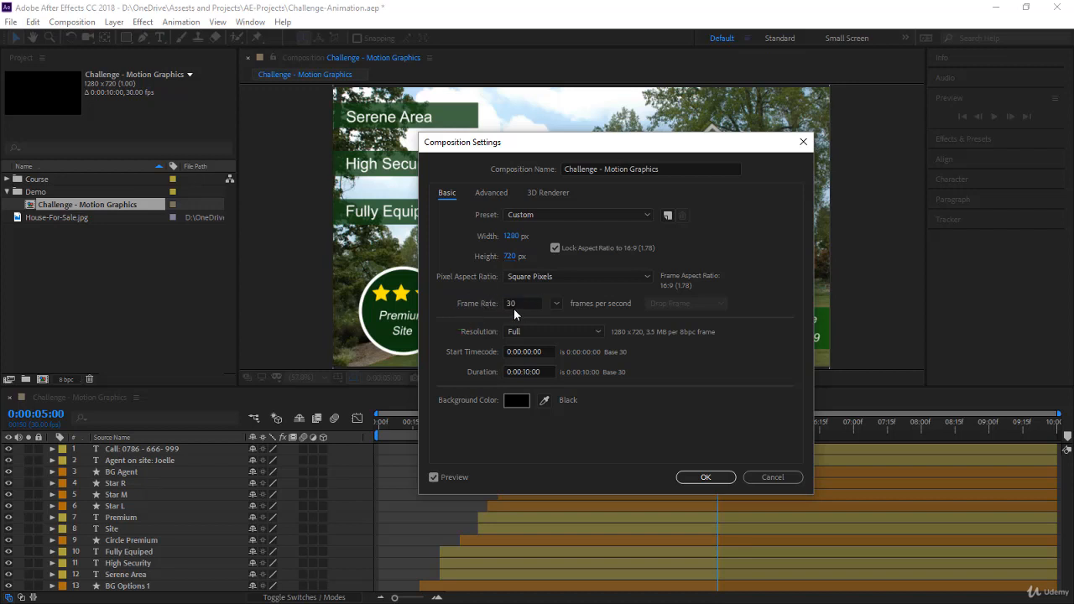
{"action": "mouse_move", "coordinate": [500, 306]}
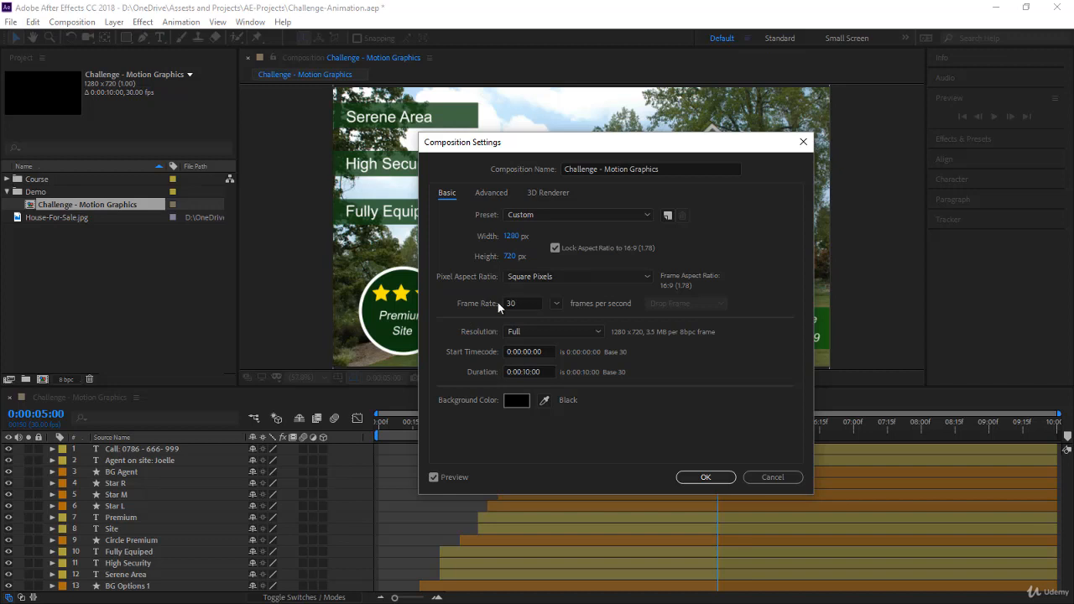
{"action": "mouse_move", "coordinate": [636, 313]}
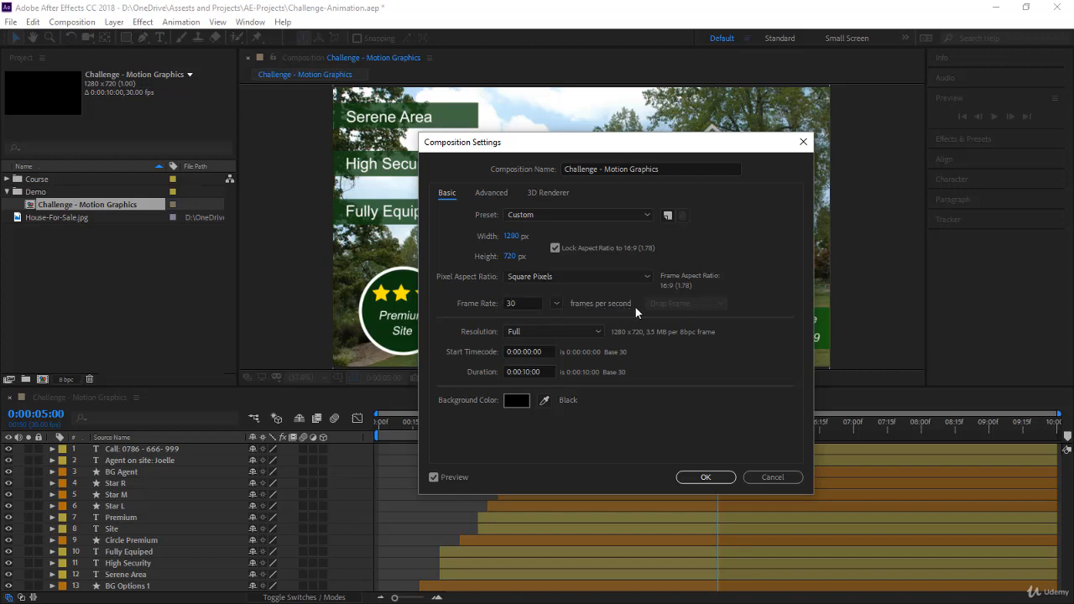
{"action": "mouse_move", "coordinate": [486, 348]}
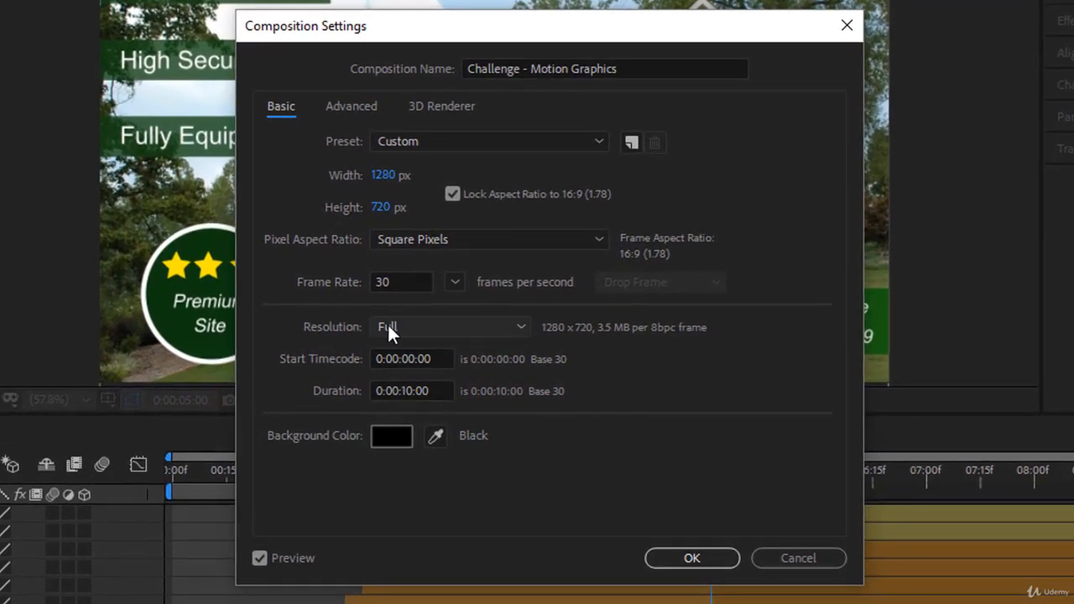
{"action": "mouse_move", "coordinate": [546, 340]}
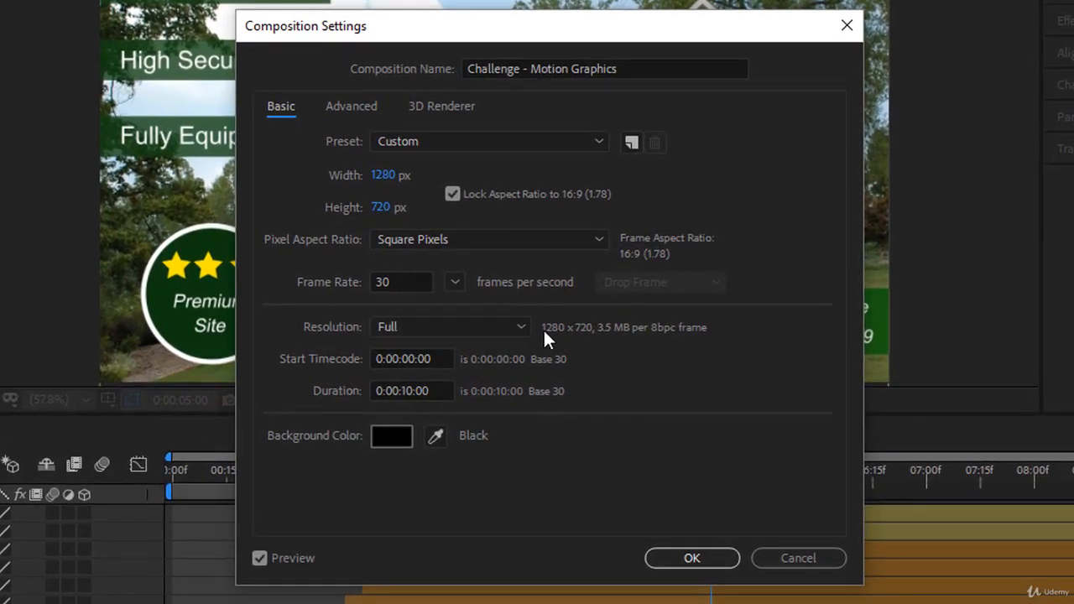
{"action": "mouse_move", "coordinate": [382, 175]}
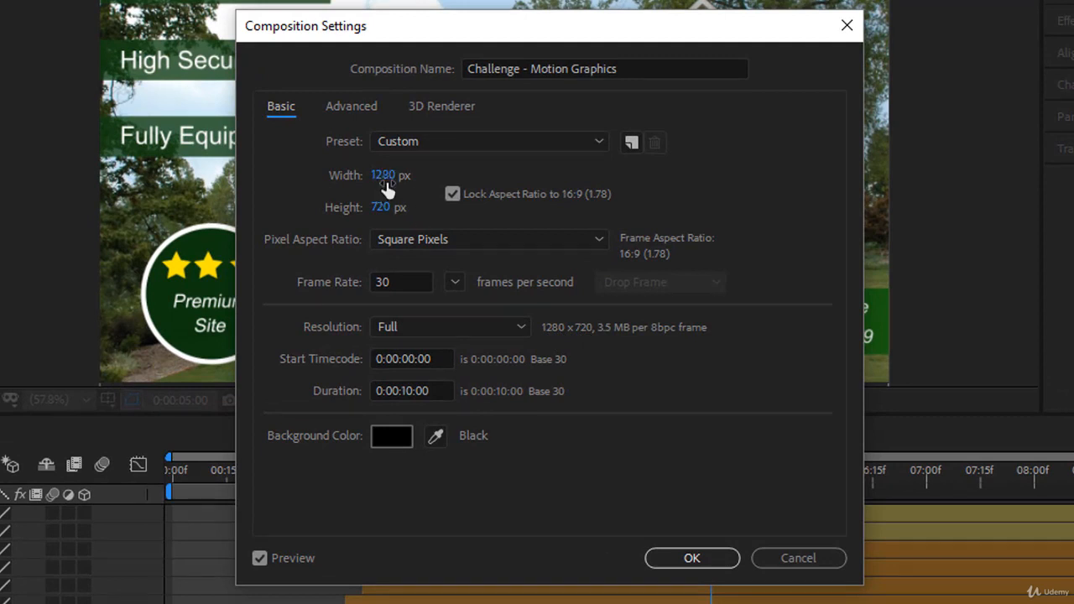
{"action": "mouse_move", "coordinate": [609, 346]}
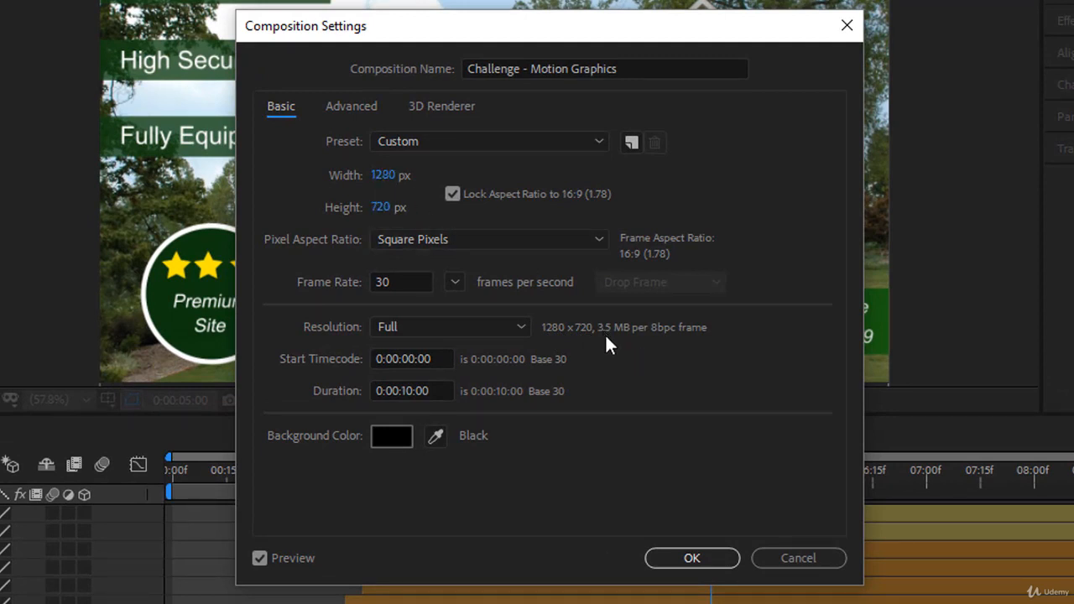
{"action": "mouse_move", "coordinate": [649, 345]}
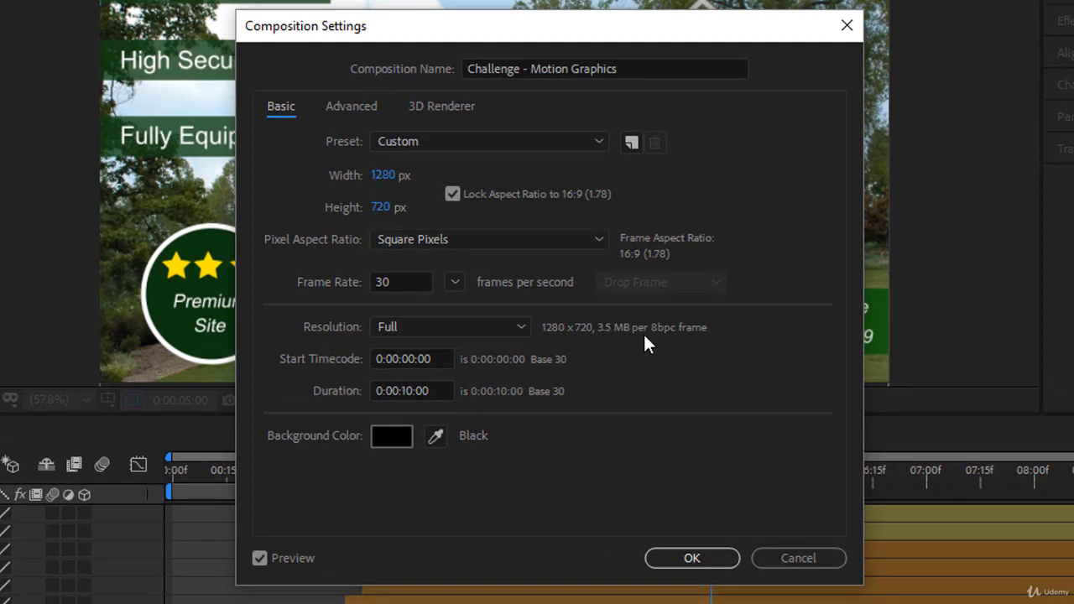
{"action": "mouse_move", "coordinate": [665, 340]}
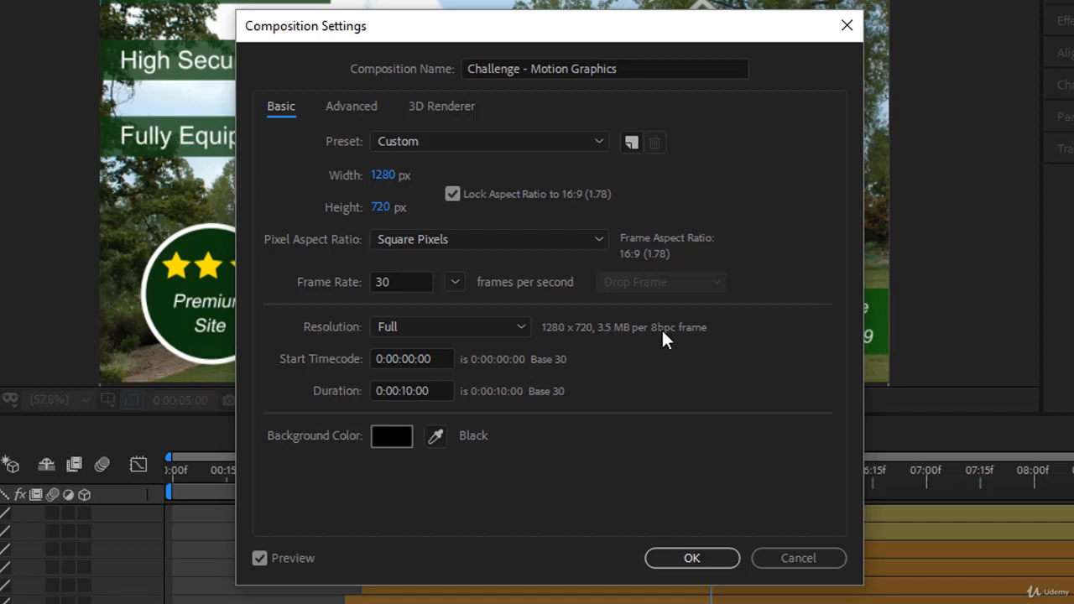
{"action": "mouse_move", "coordinate": [705, 339]}
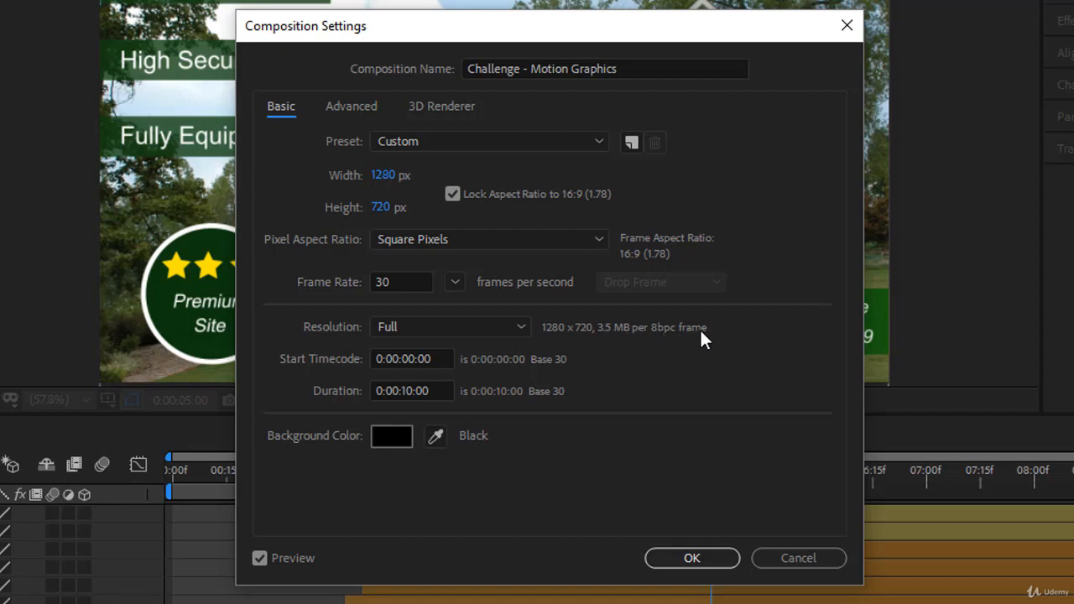
{"action": "mouse_move", "coordinate": [592, 344]}
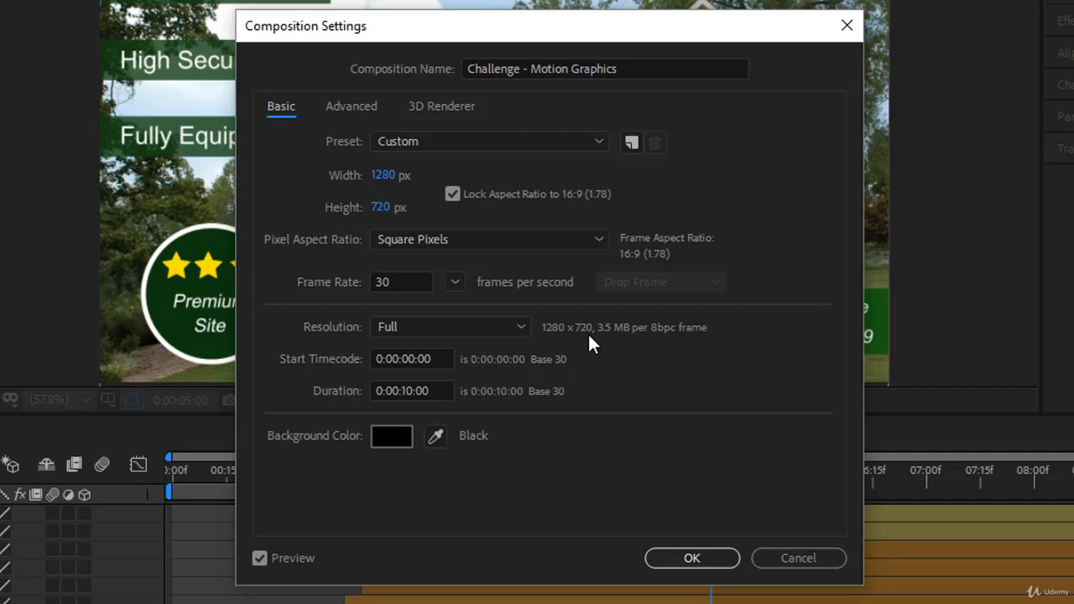
{"action": "mouse_move", "coordinate": [631, 346]}
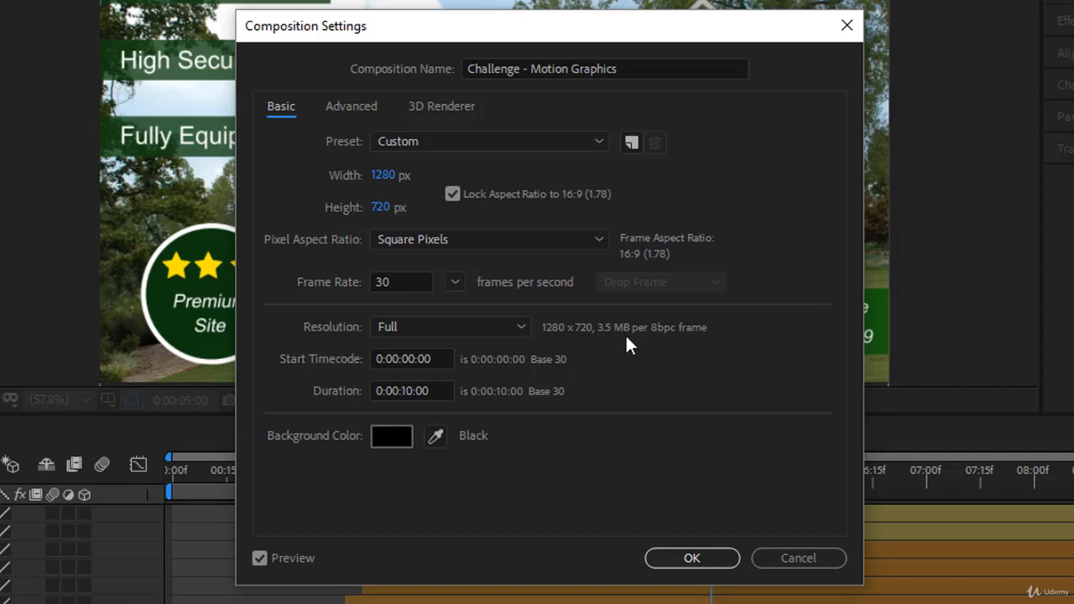
{"action": "mouse_move", "coordinate": [541, 418]}
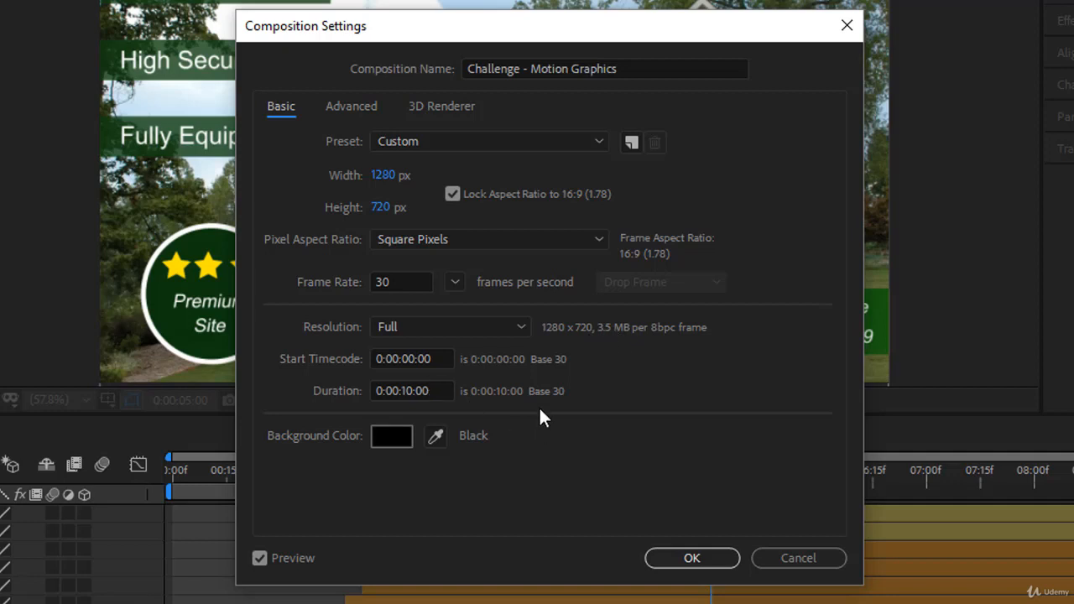
{"action": "mouse_move", "coordinate": [562, 405]}
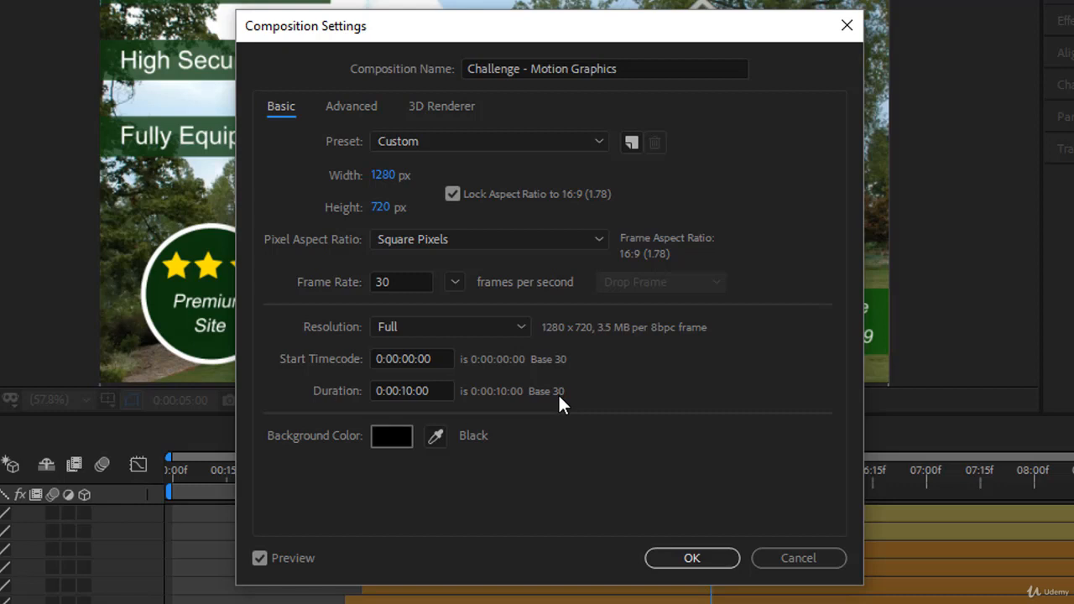
{"action": "mouse_move", "coordinate": [631, 340]}
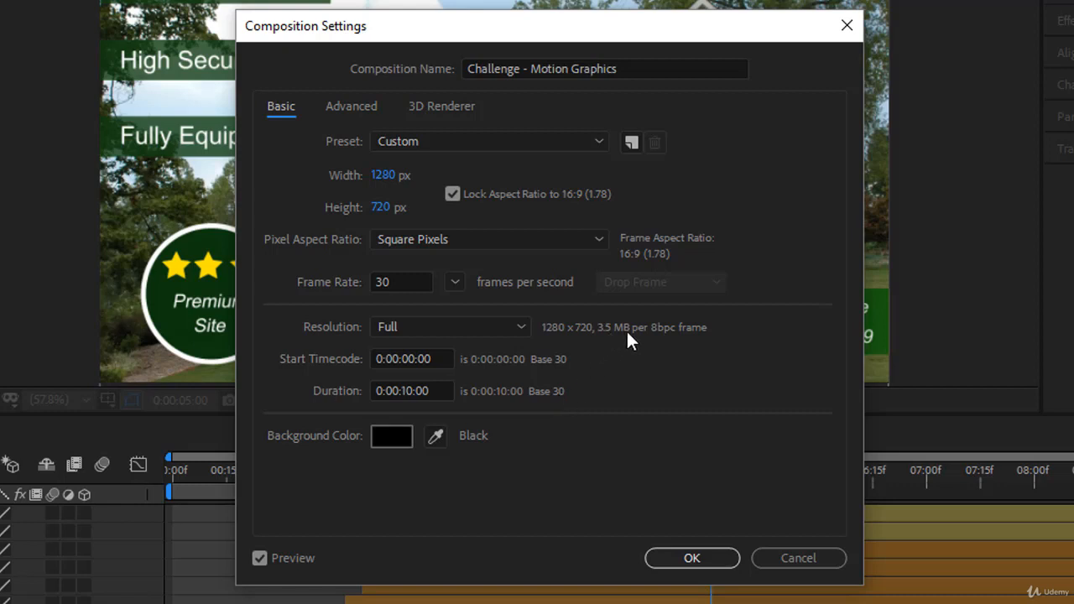
{"action": "mouse_move", "coordinate": [619, 351]}
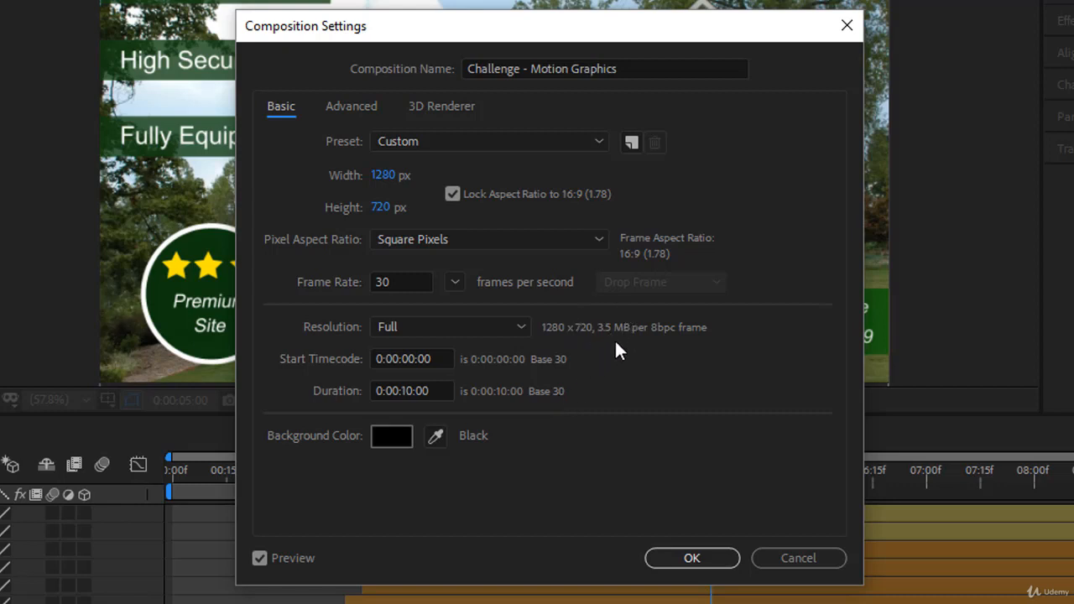
{"action": "mouse_move", "coordinate": [613, 361]}
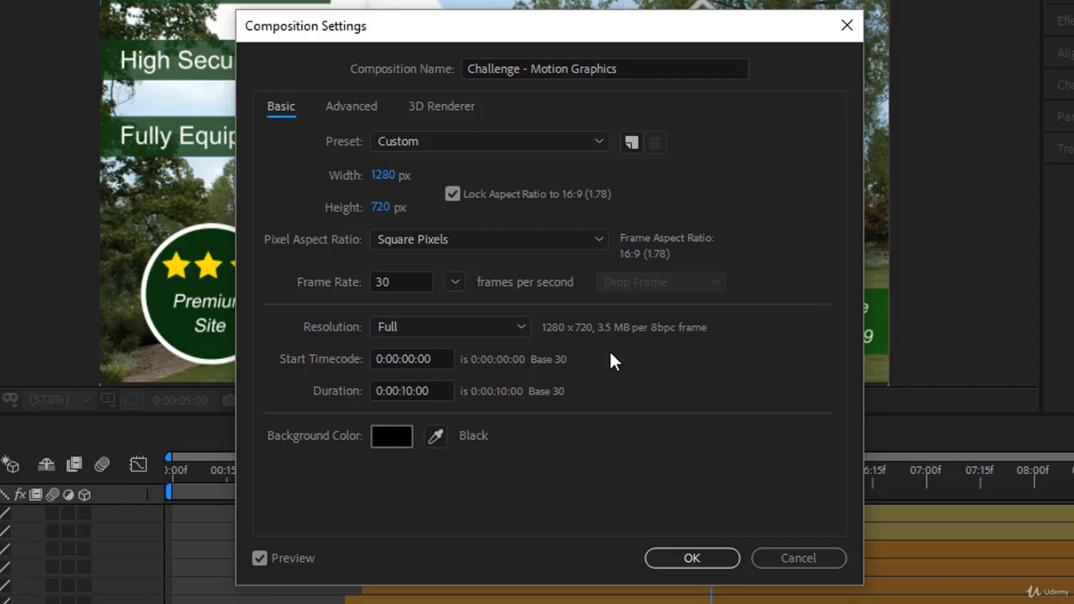
Change the composition resolution from Full to Half (640 × 360).
{"action": "left_click", "coordinate": [449, 326]}
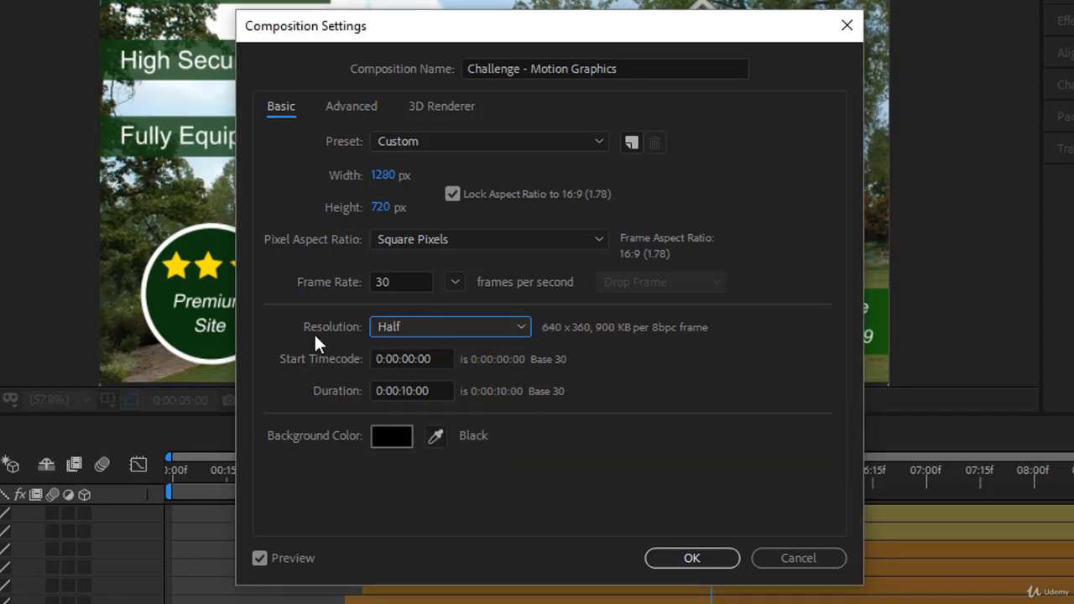
{"action": "mouse_move", "coordinate": [594, 345]}
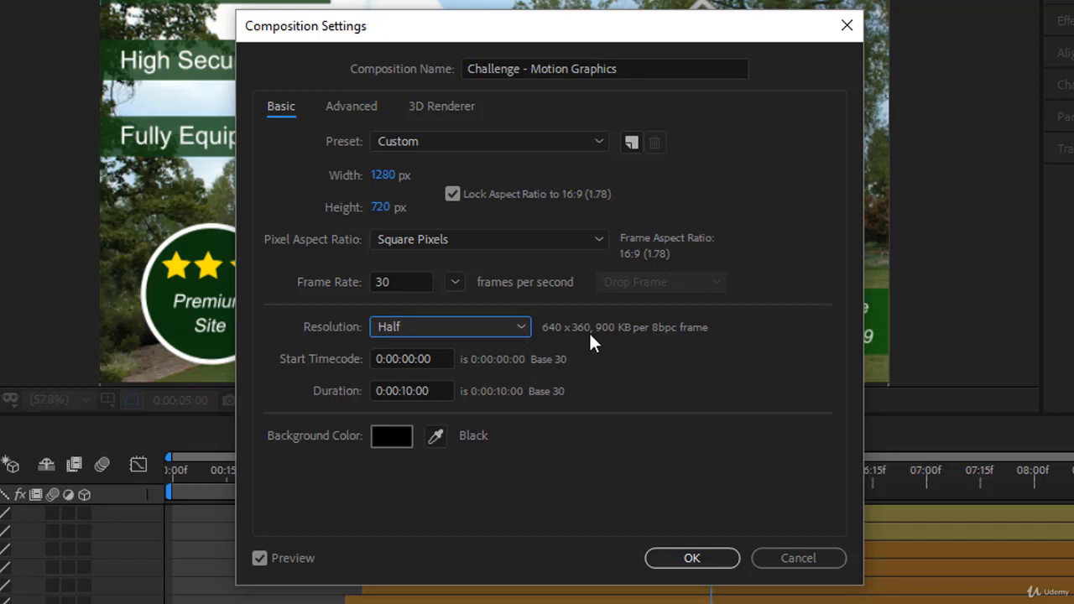
{"action": "mouse_move", "coordinate": [591, 344]}
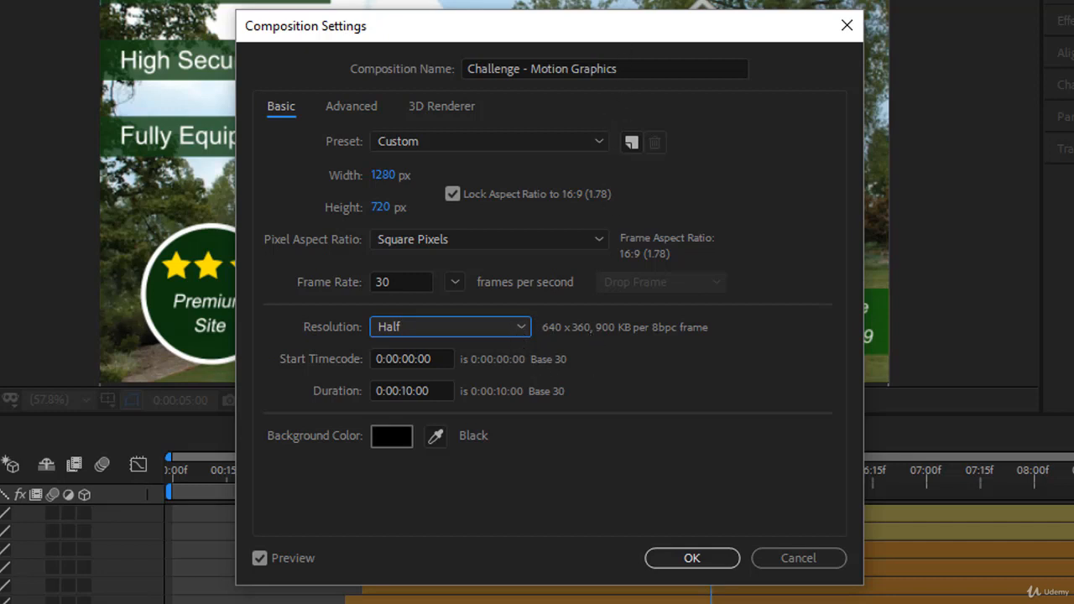
{"action": "mouse_move", "coordinate": [422, 219]}
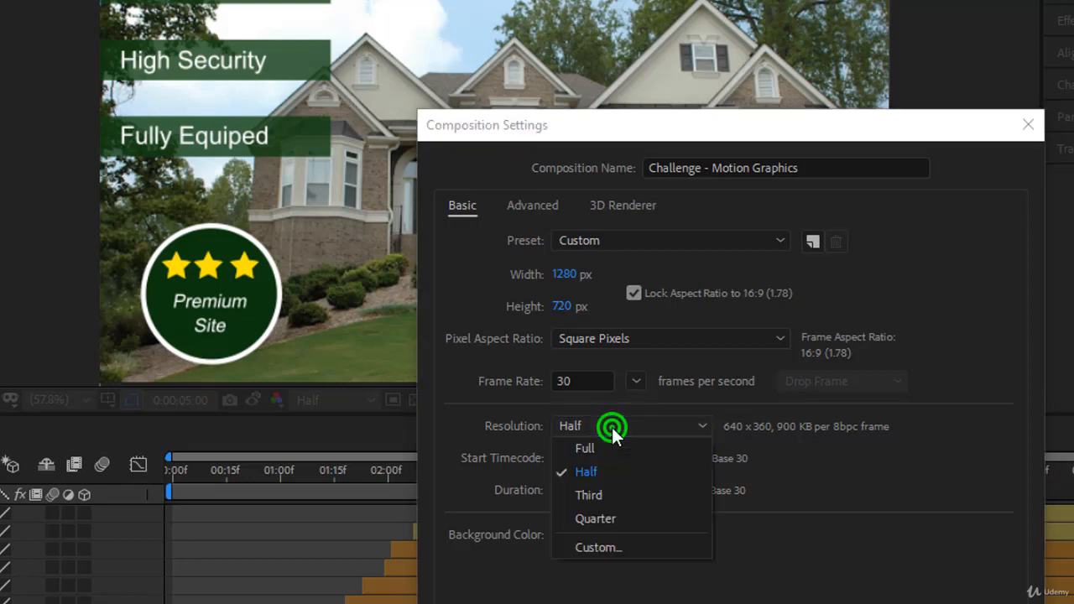
Step the resolution through Third down to Quarter, 320 × 180.
{"action": "left_click", "coordinate": [589, 495]}
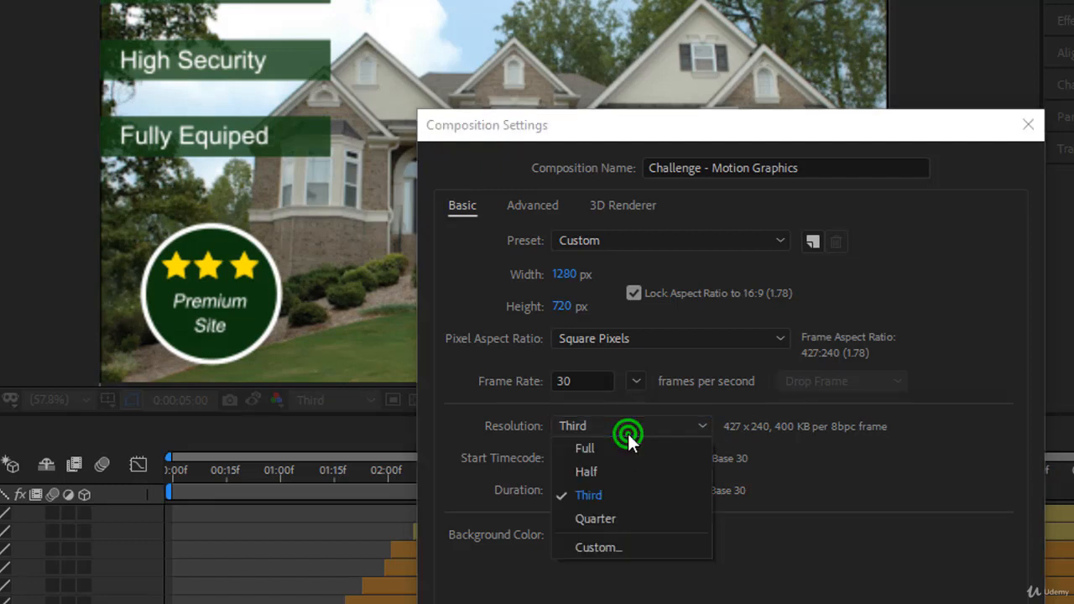
{"action": "left_click", "coordinate": [595, 519]}
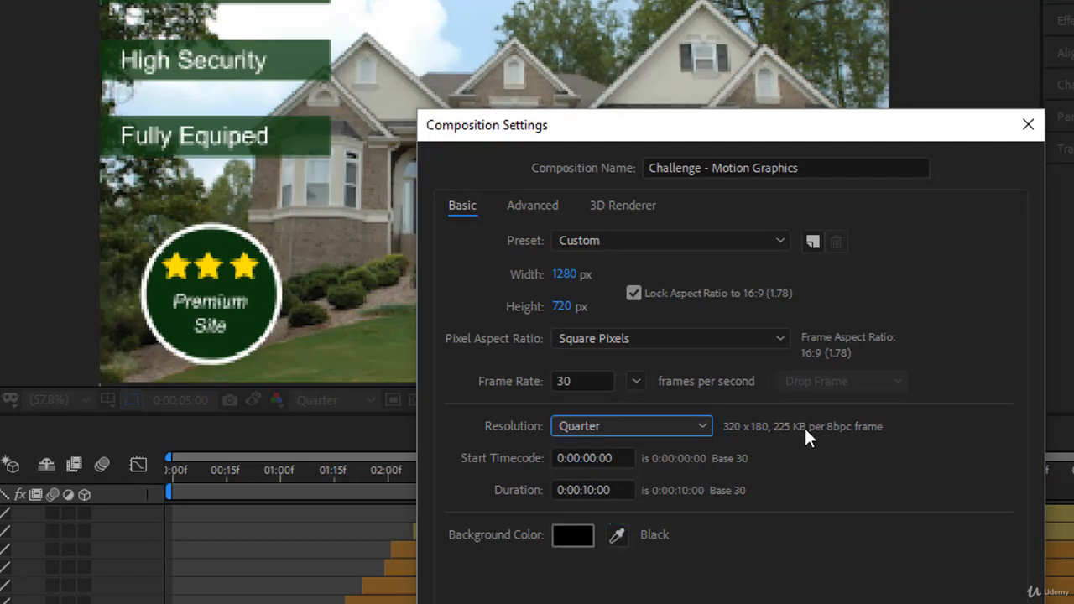
{"action": "mouse_move", "coordinate": [759, 453]}
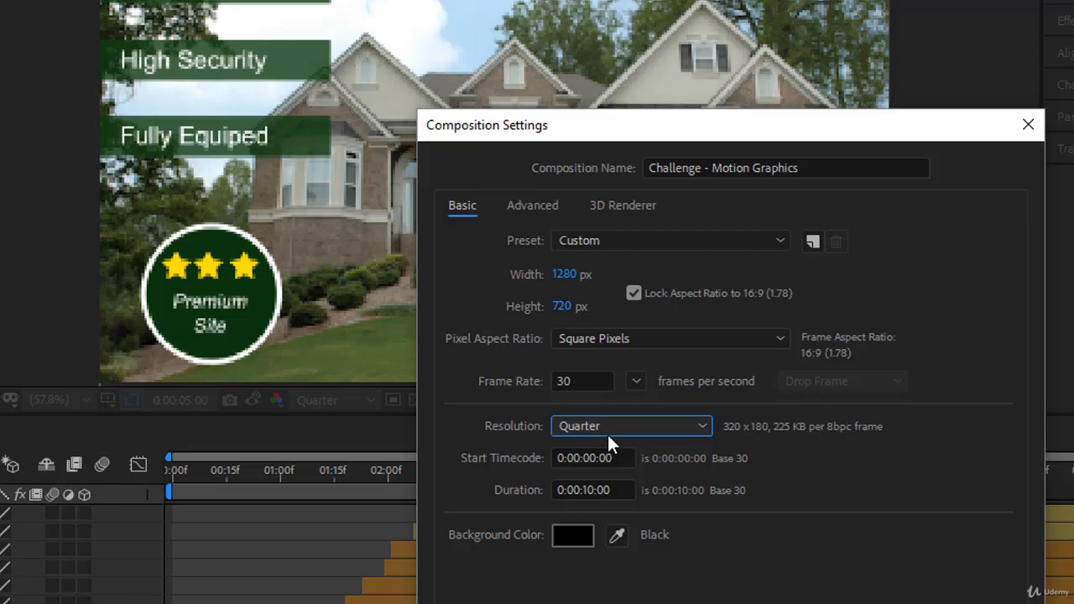
Set the resolution back to Full and confirm the composition settings.
{"action": "left_click", "coordinate": [631, 426]}
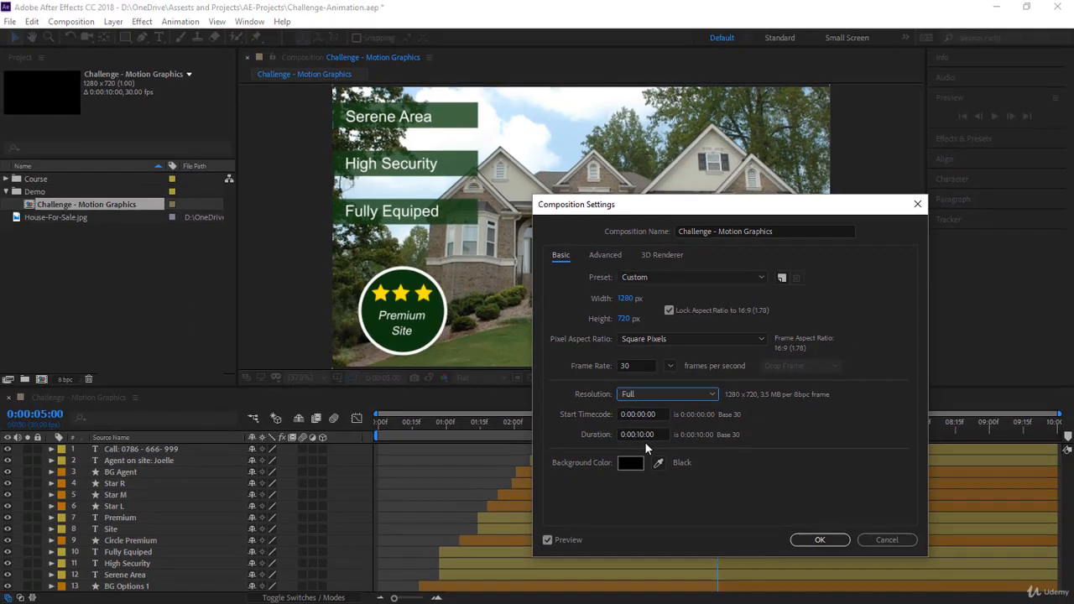
{"action": "mouse_move", "coordinate": [485, 438]}
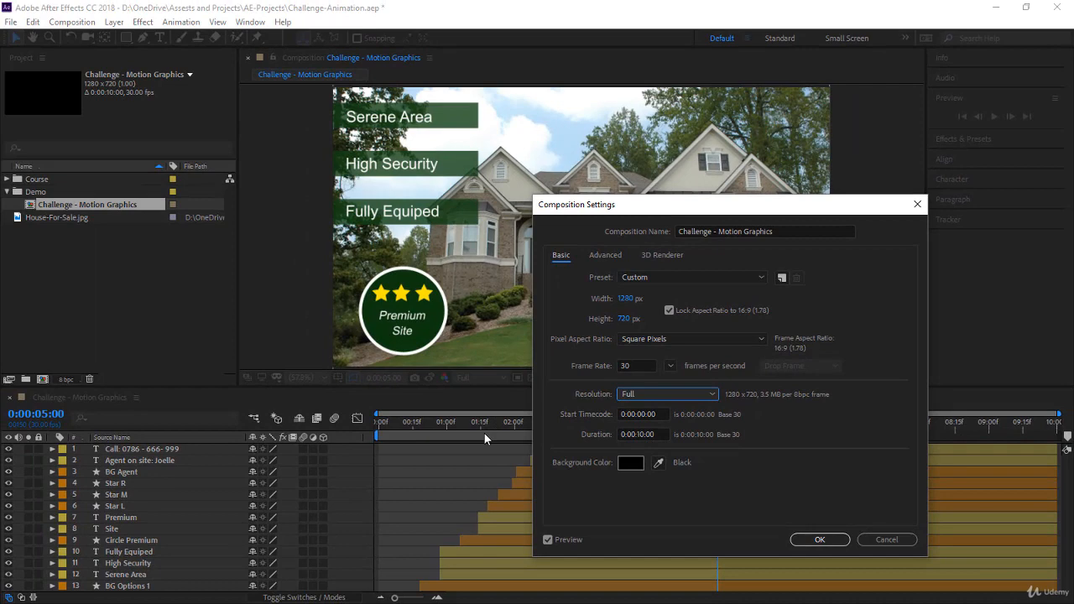
{"action": "left_click", "coordinate": [820, 540]}
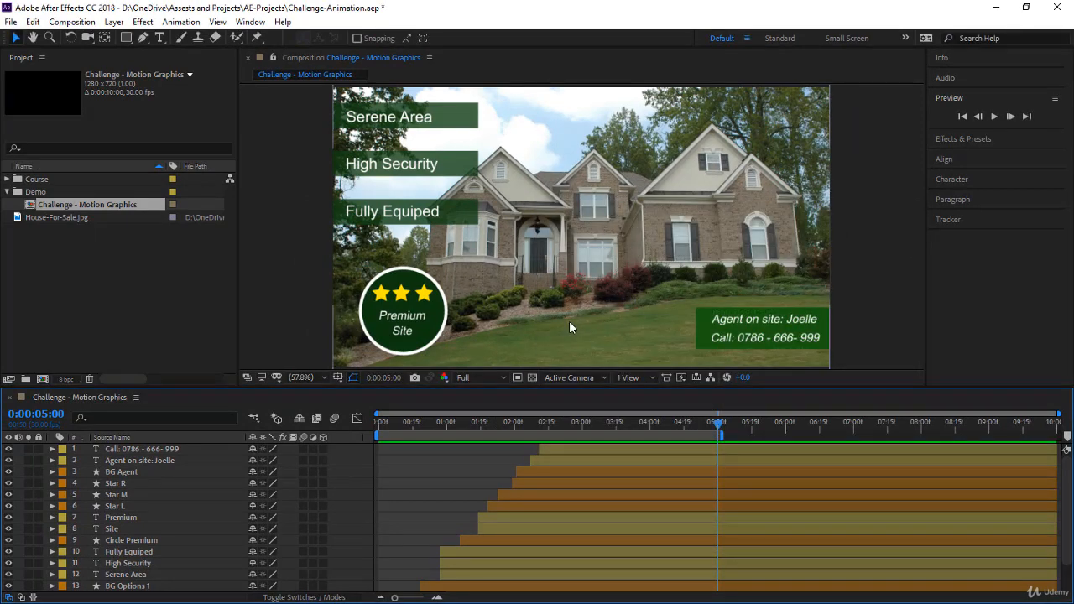
{"action": "mouse_move", "coordinate": [574, 305]}
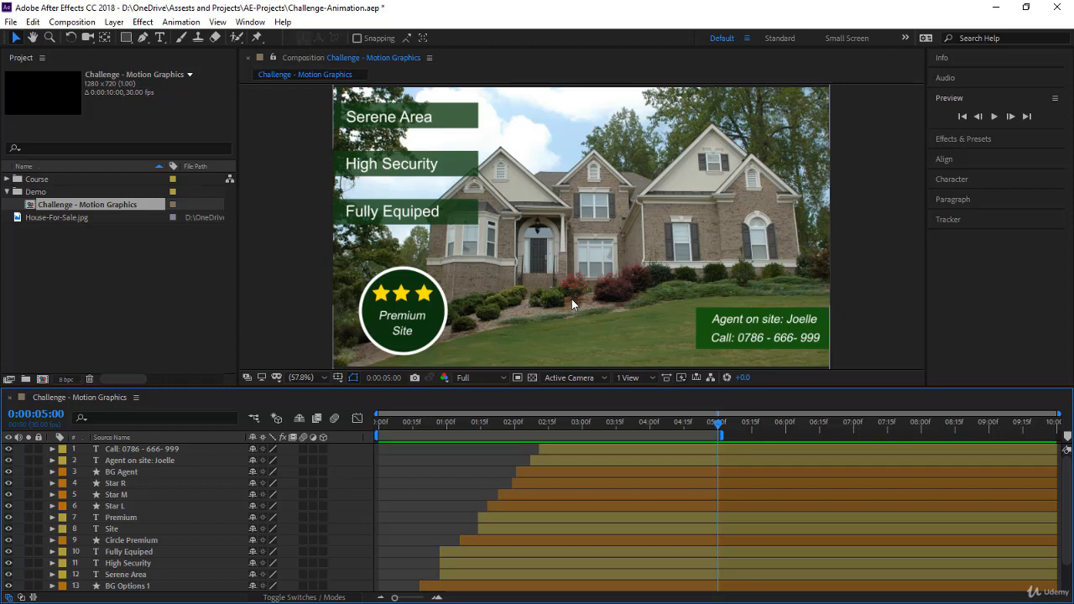